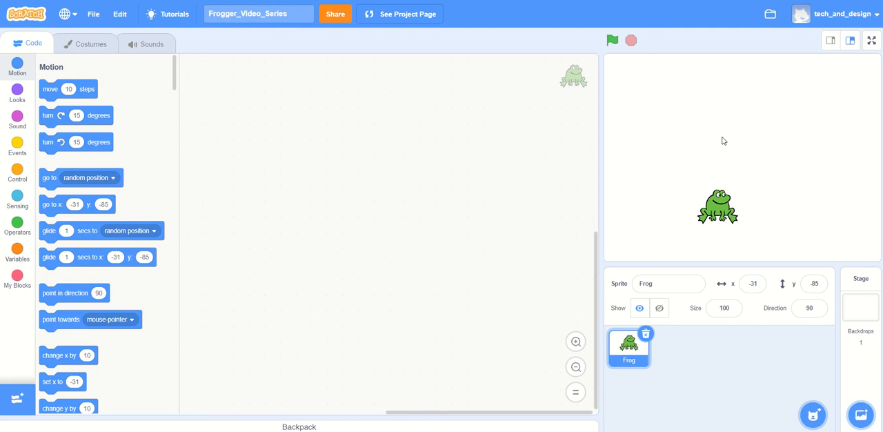
{"action": "mouse_move", "coordinate": [629, 151]}
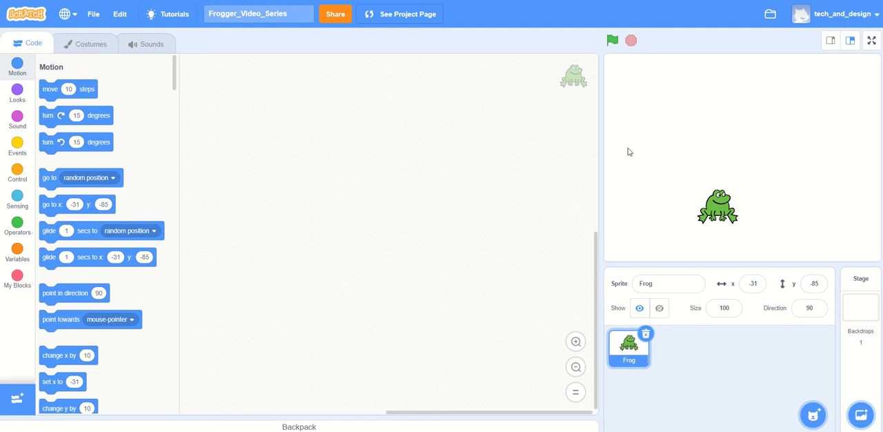
{"action": "mouse_move", "coordinate": [16, 145]}
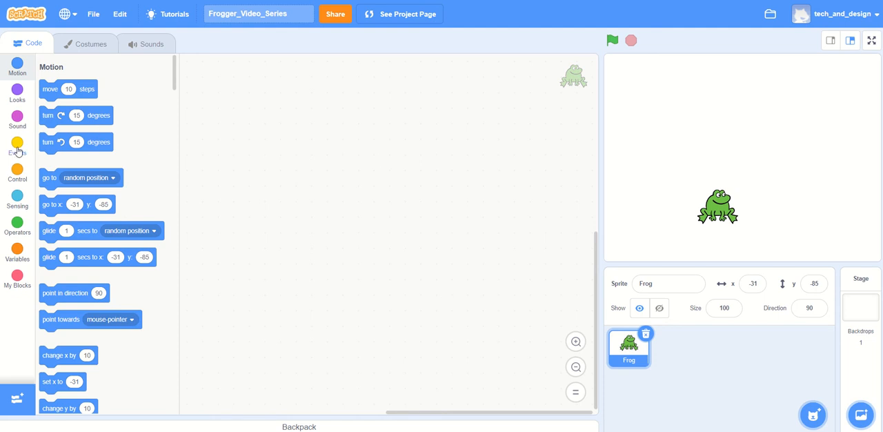
- Show the Events blocks, pull out a 'when space key pressed' block, then discard it back to the palette
{"action": "left_click", "coordinate": [17, 146]}
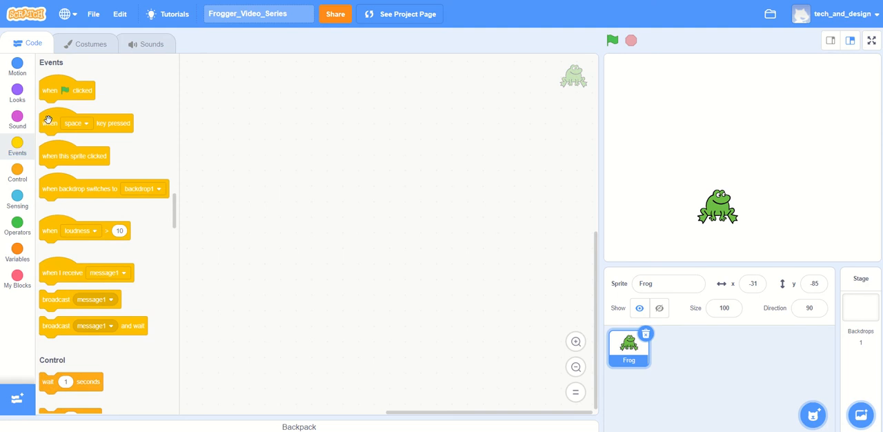
{"action": "left_click_drag", "start_coordinate": [76, 122], "coordinate": [299, 119]}
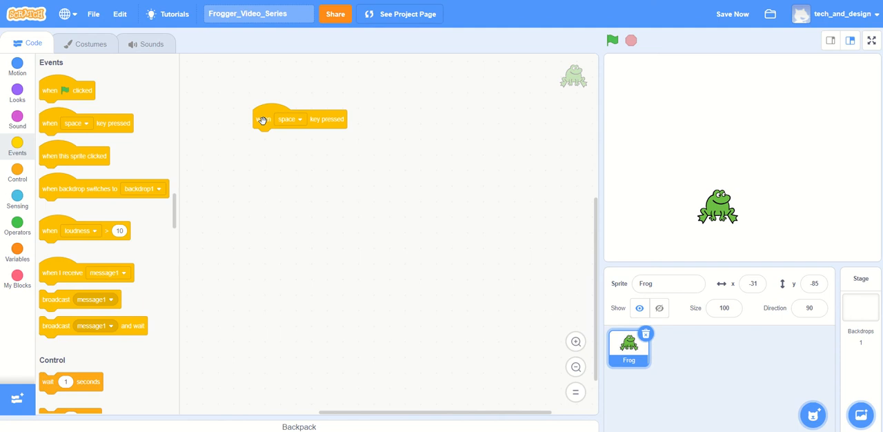
{"action": "mouse_move", "coordinate": [254, 110]}
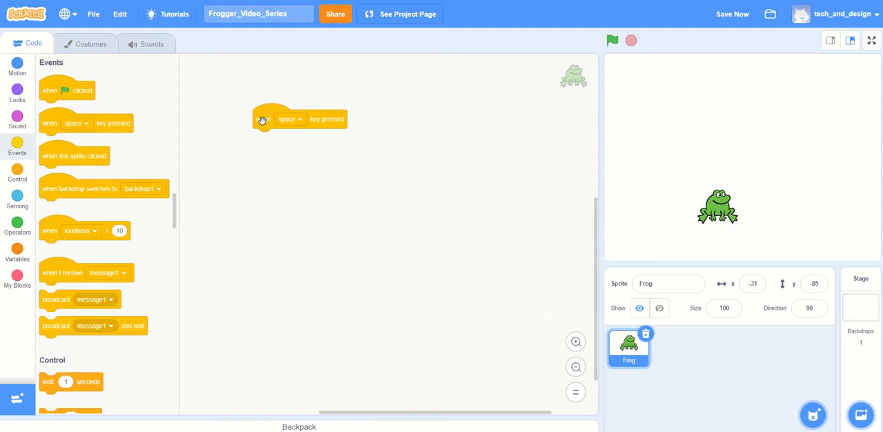
{"action": "left_click_drag", "start_coordinate": [301, 118], "coordinate": [177, 132]}
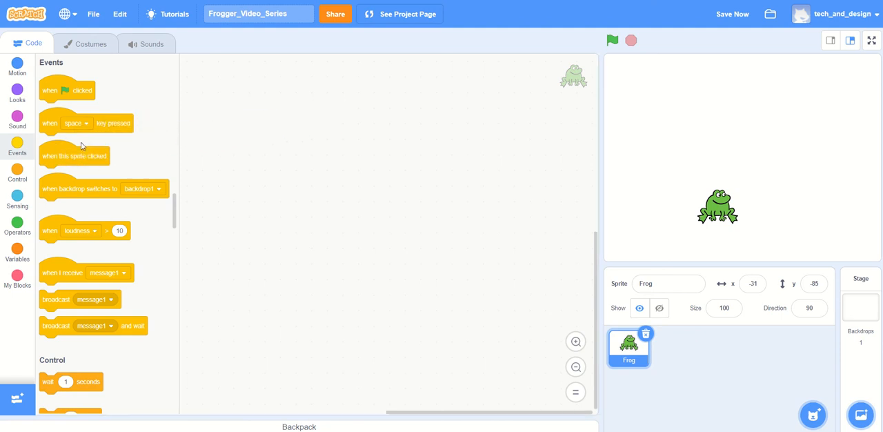
- Place a 'when green flag clicked' hat block in the Frog's code area
{"action": "left_click_drag", "start_coordinate": [66, 89], "coordinate": [210, 104]}
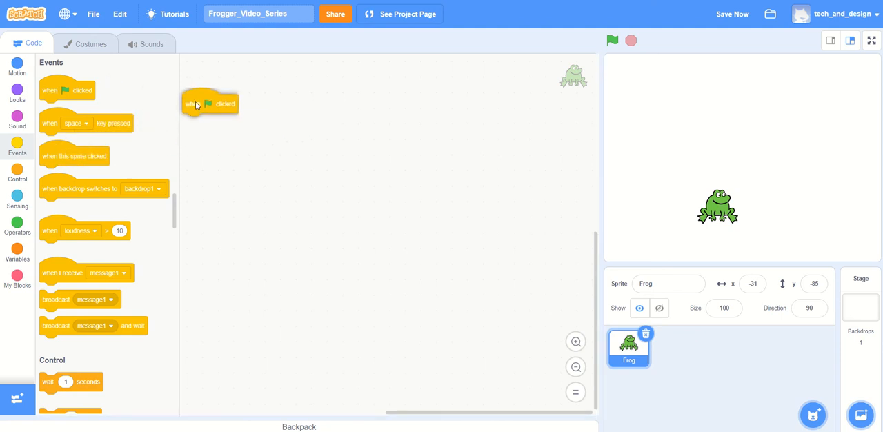
{"action": "left_click_drag", "start_coordinate": [196, 104], "coordinate": [249, 102]}
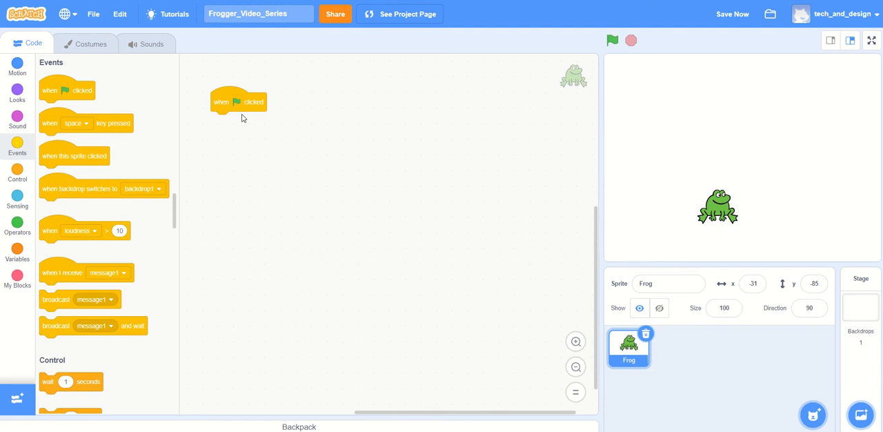
{"action": "mouse_move", "coordinate": [224, 110]}
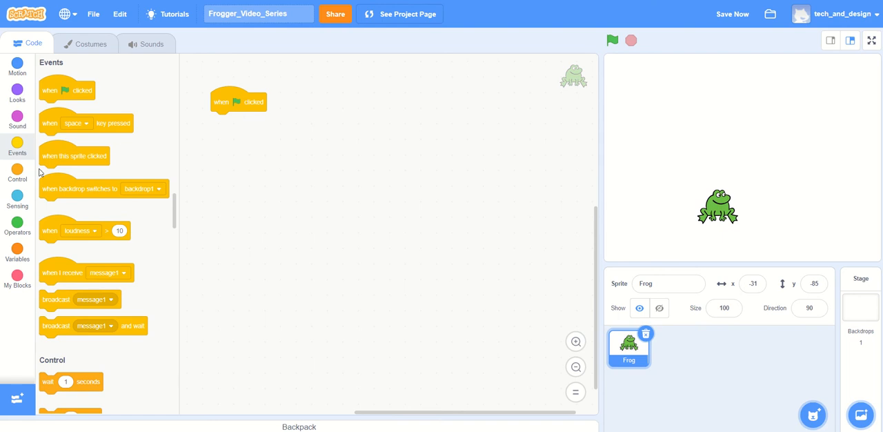
- Snap a forever loop under the green flag block and set an if-then block loose nearby
{"action": "left_click", "coordinate": [17, 173]}
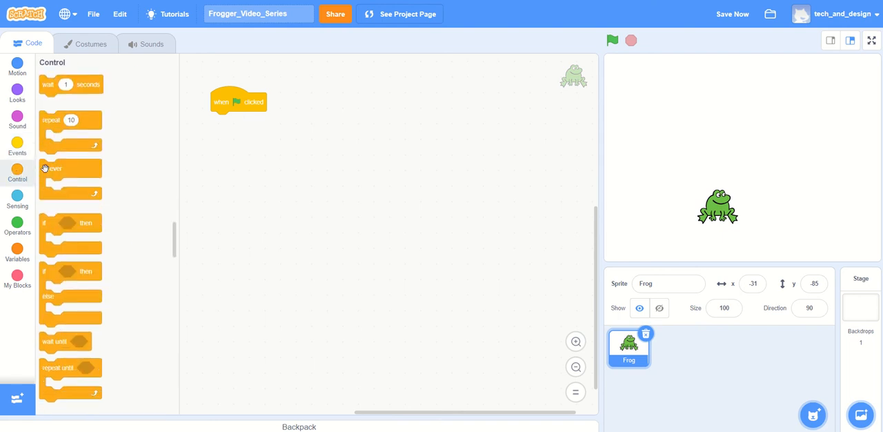
{"action": "left_click_drag", "start_coordinate": [70, 179], "coordinate": [246, 135]}
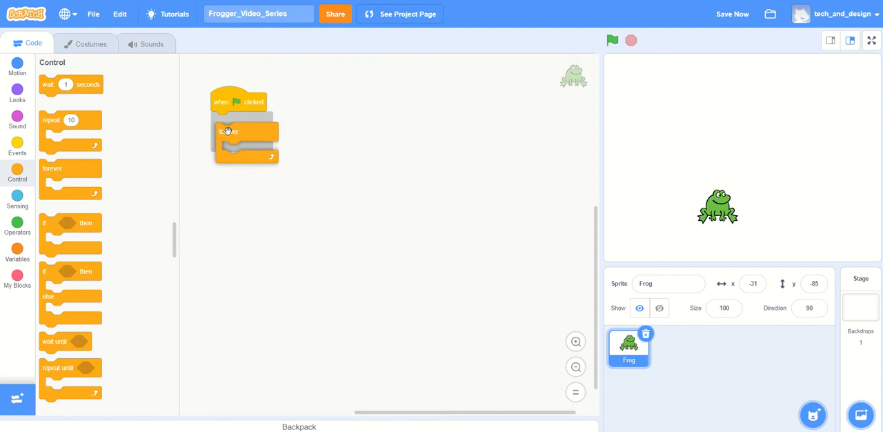
{"action": "left_click_drag", "start_coordinate": [246, 138], "coordinate": [241, 122]}
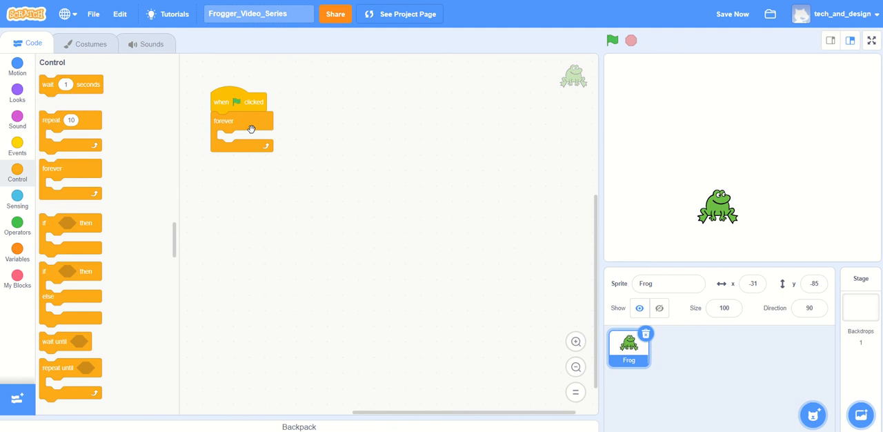
{"action": "mouse_move", "coordinate": [42, 191]}
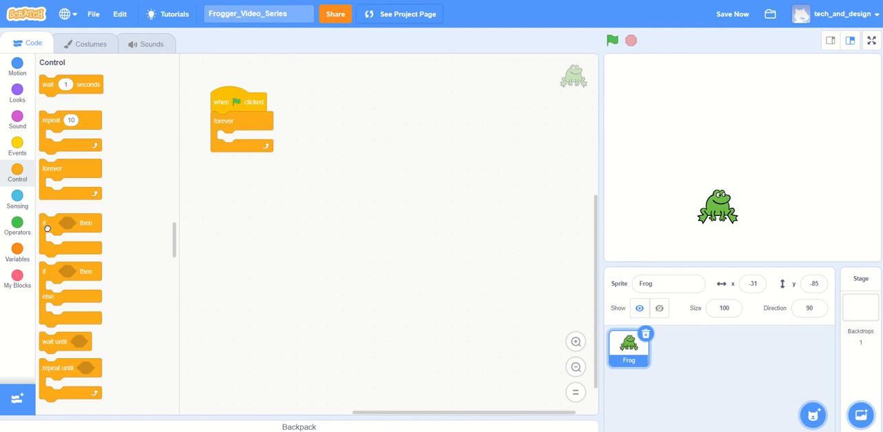
{"action": "left_click_drag", "start_coordinate": [44, 227], "coordinate": [268, 215]}
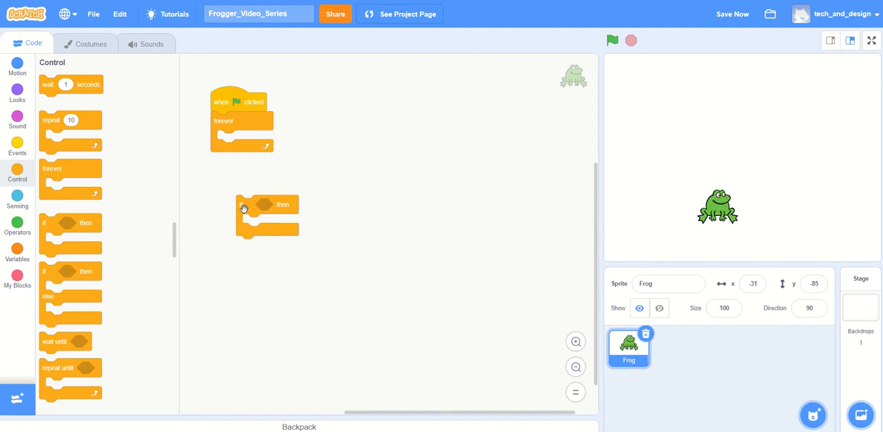
{"action": "mouse_move", "coordinate": [254, 199]}
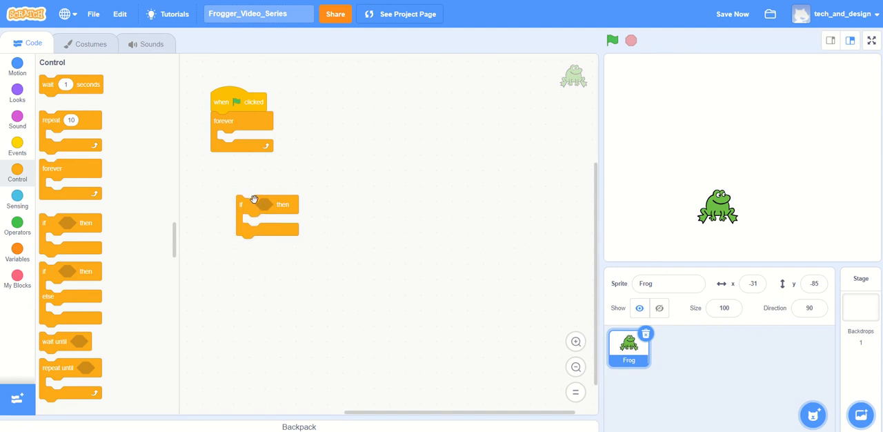
{"action": "mouse_move", "coordinate": [168, 196]}
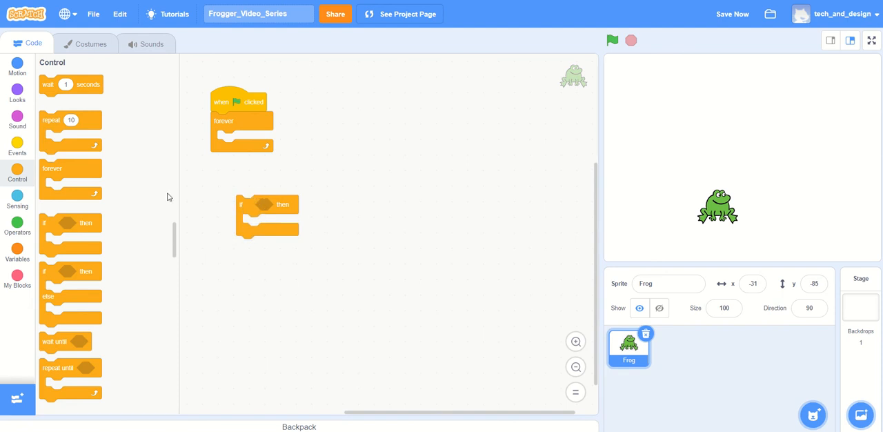
{"action": "mouse_move", "coordinate": [256, 210]}
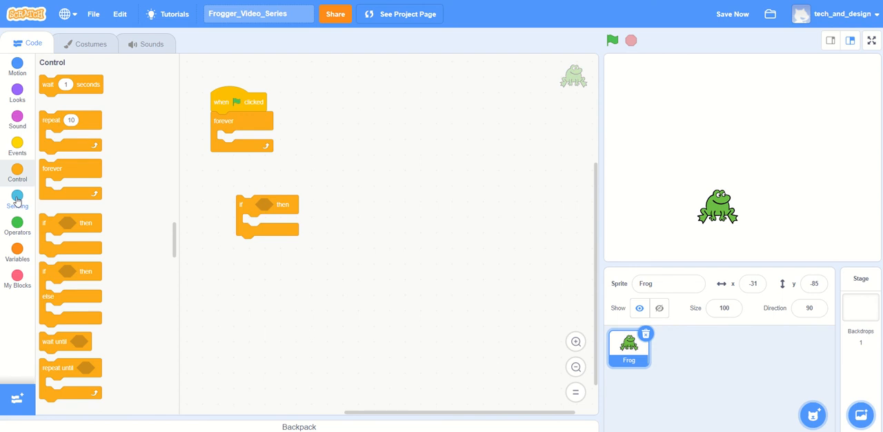
- Fill the if-then block's slot with a 'key space pressed?' Sensing condition
{"action": "left_click", "coordinate": [17, 200]}
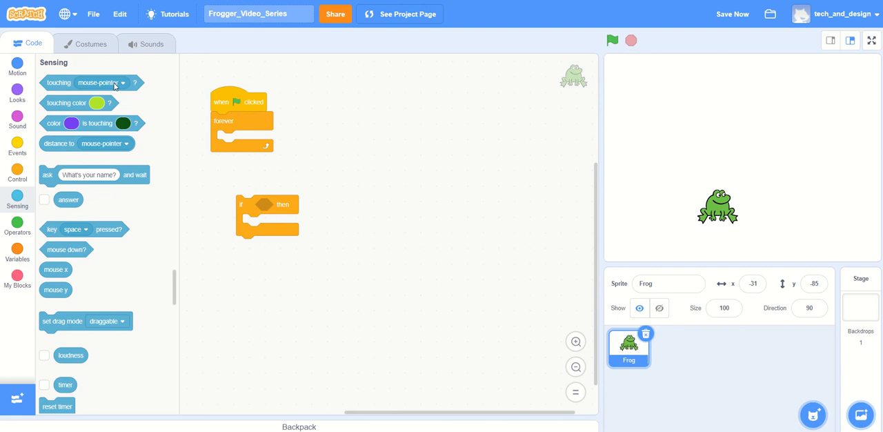
{"action": "mouse_move", "coordinate": [94, 130]}
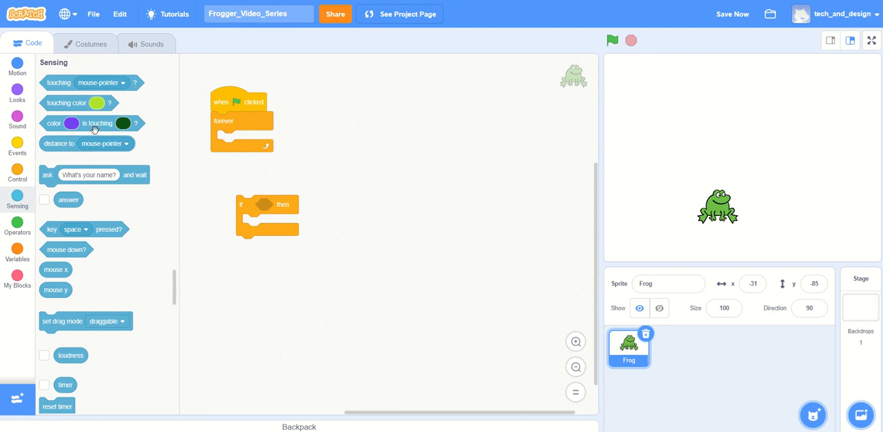
{"action": "mouse_move", "coordinate": [113, 229]}
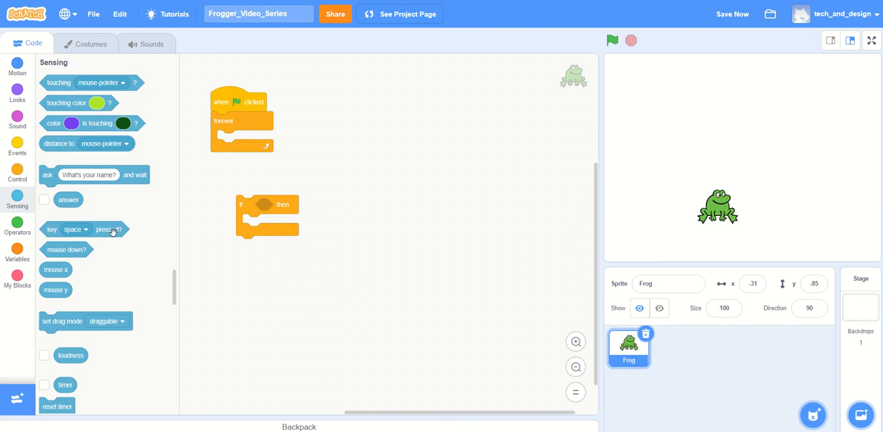
{"action": "left_click_drag", "start_coordinate": [84, 229], "coordinate": [222, 229]}
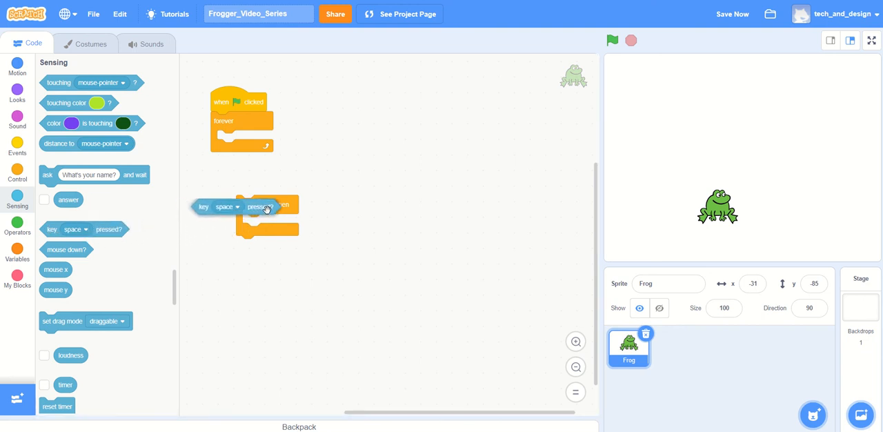
{"action": "left_click_drag", "start_coordinate": [259, 206], "coordinate": [331, 216]}
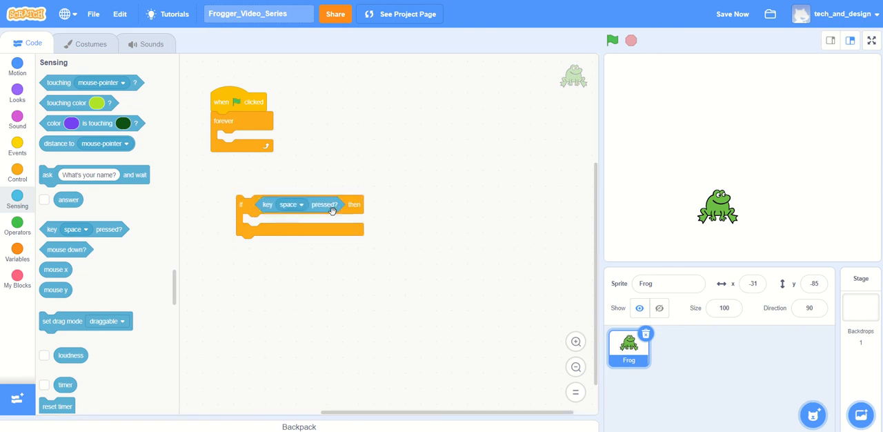
{"action": "mouse_move", "coordinate": [241, 206]}
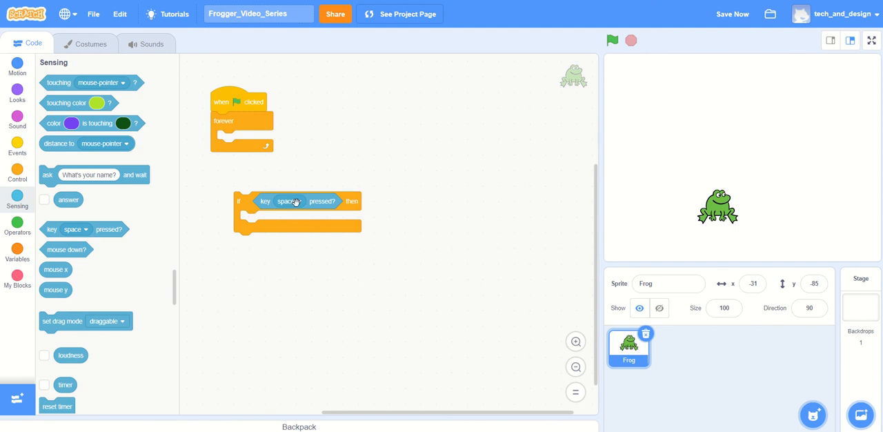
- Change the key condition from space to up arrow
{"action": "left_click", "coordinate": [286, 201]}
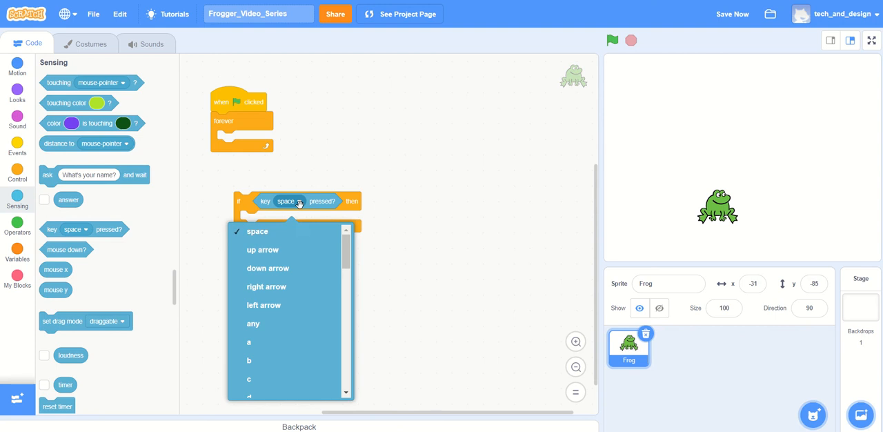
{"action": "left_click", "coordinate": [256, 232]}
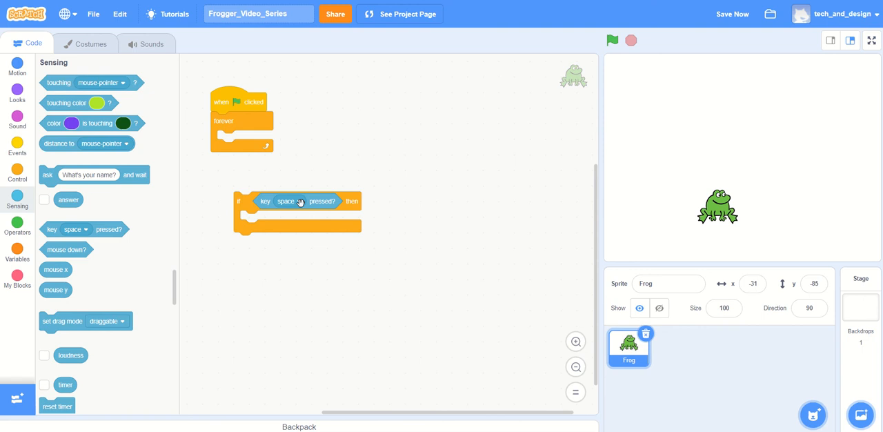
{"action": "left_click", "coordinate": [287, 202]}
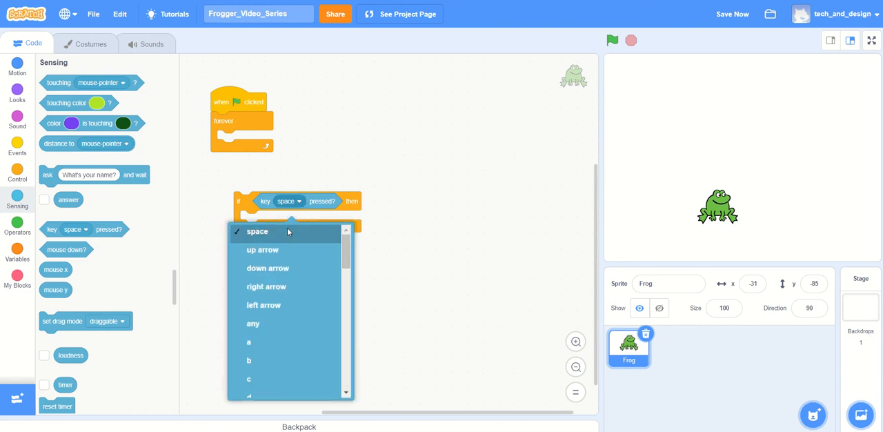
{"action": "left_click", "coordinate": [262, 249]}
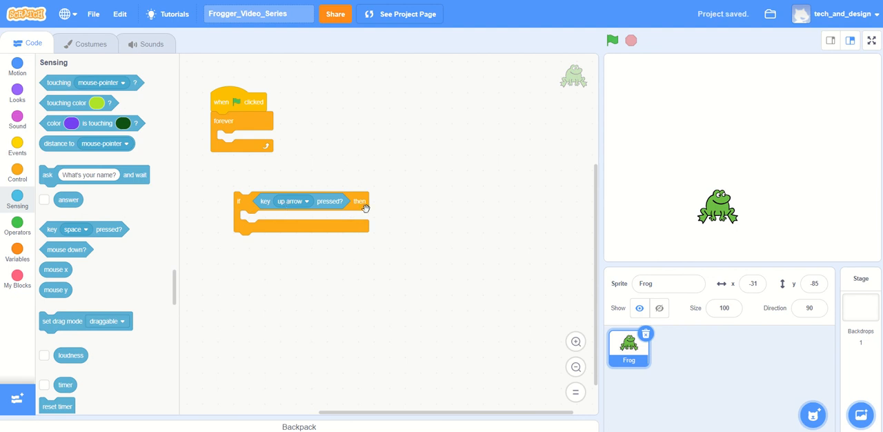
{"action": "mouse_move", "coordinate": [353, 207]}
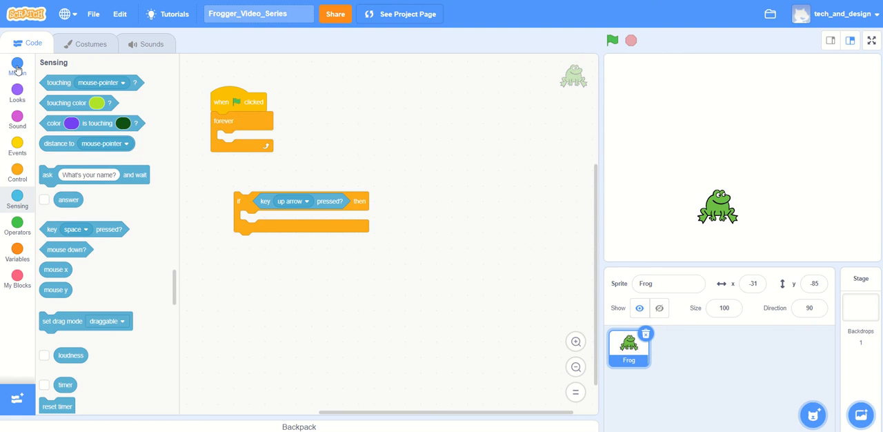
- Show the Motion blocks and start pulling a change y by 10 block toward the script
{"action": "left_click", "coordinate": [16, 66]}
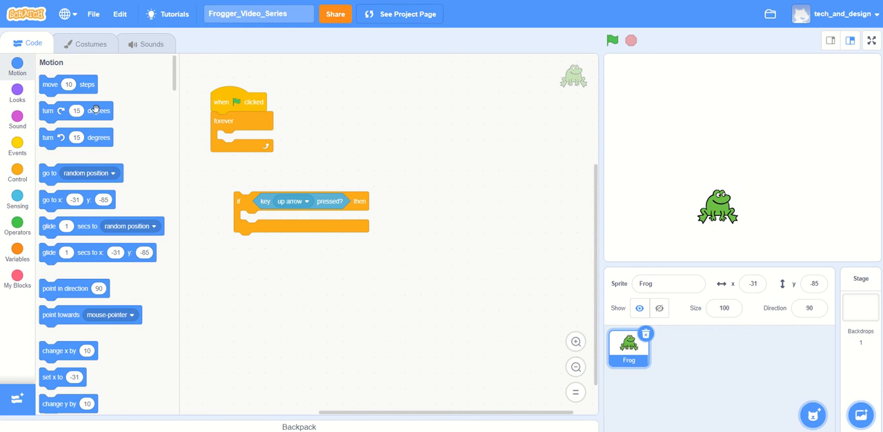
{"action": "mouse_move", "coordinate": [83, 168]}
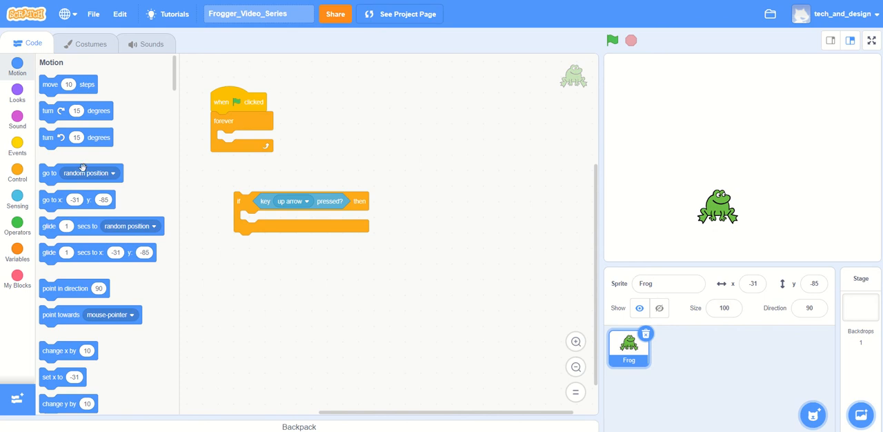
{"action": "mouse_move", "coordinate": [152, 159]}
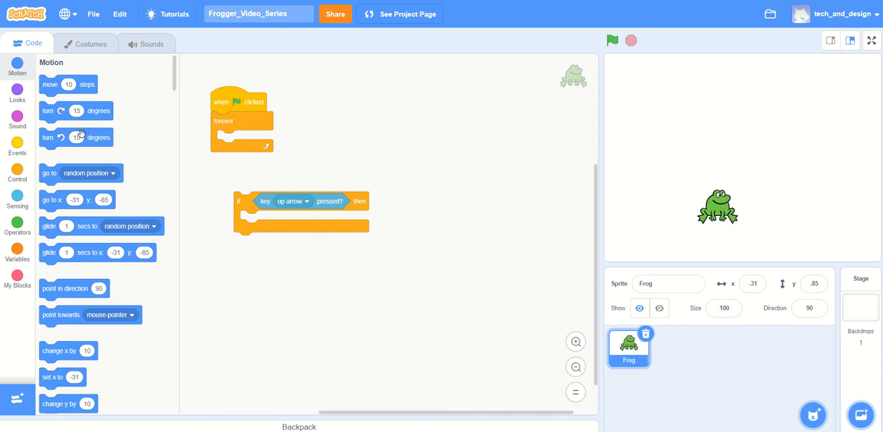
{"action": "mouse_move", "coordinate": [80, 247]}
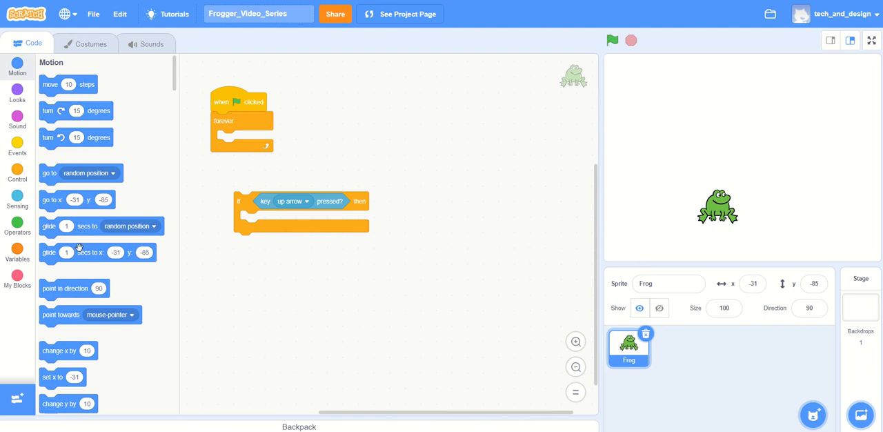
{"action": "mouse_move", "coordinate": [74, 350]}
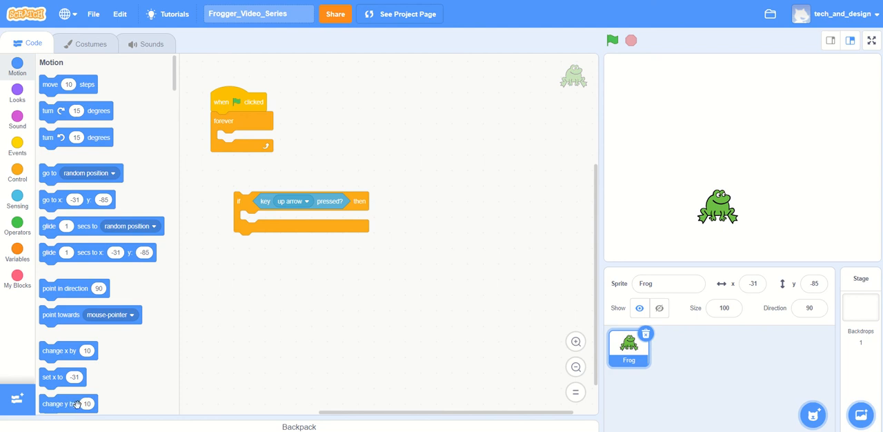
{"action": "left_click_drag", "start_coordinate": [59, 403], "coordinate": [159, 386]}
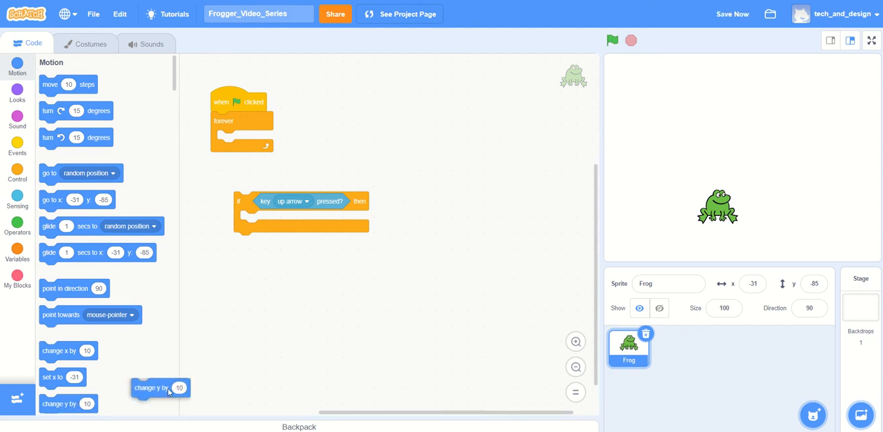
- Set loose change y by 10 and change x by 10 blocks in the workspace
{"action": "left_click_drag", "start_coordinate": [160, 387], "coordinate": [246, 381]}
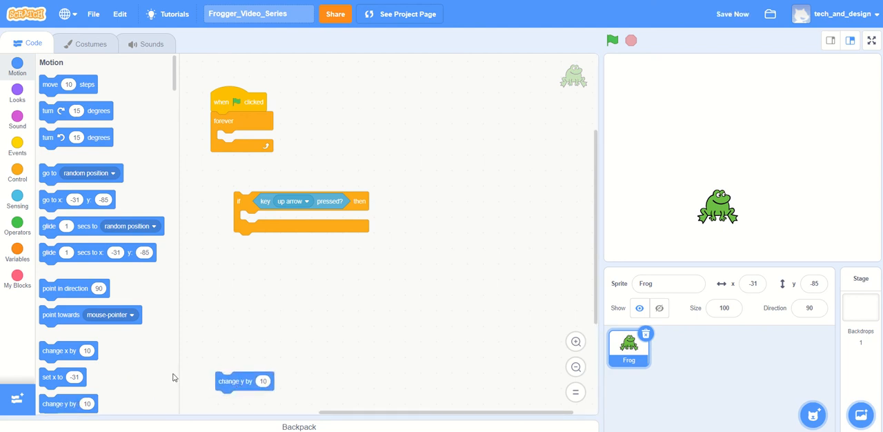
{"action": "left_click_drag", "start_coordinate": [59, 351], "coordinate": [242, 330]}
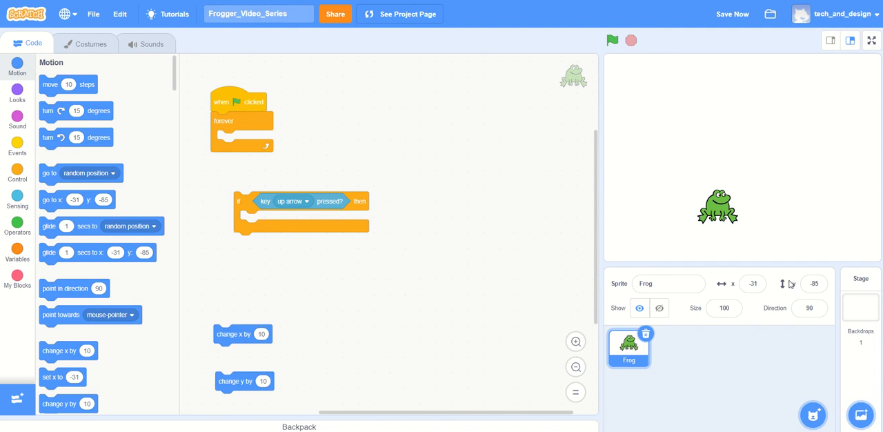
{"action": "mouse_move", "coordinate": [549, 331]}
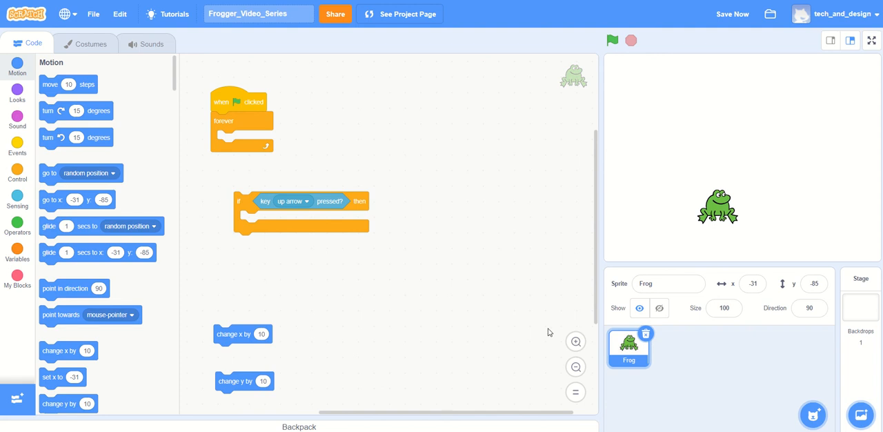
{"action": "mouse_move", "coordinate": [723, 300]}
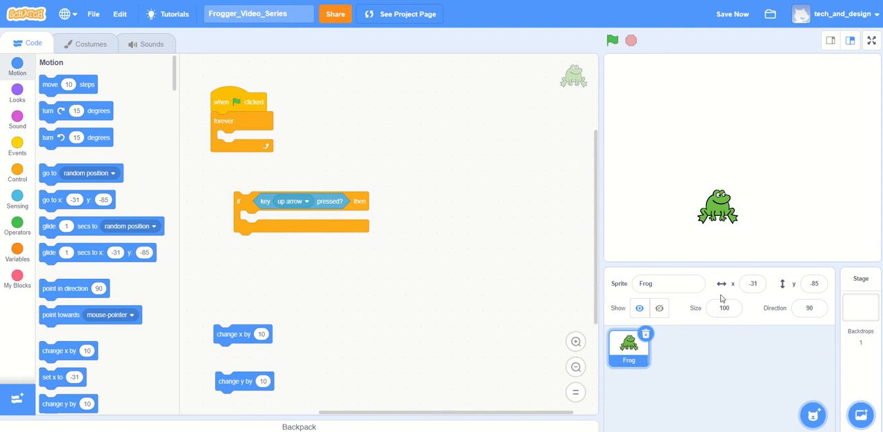
{"action": "mouse_move", "coordinate": [771, 296]}
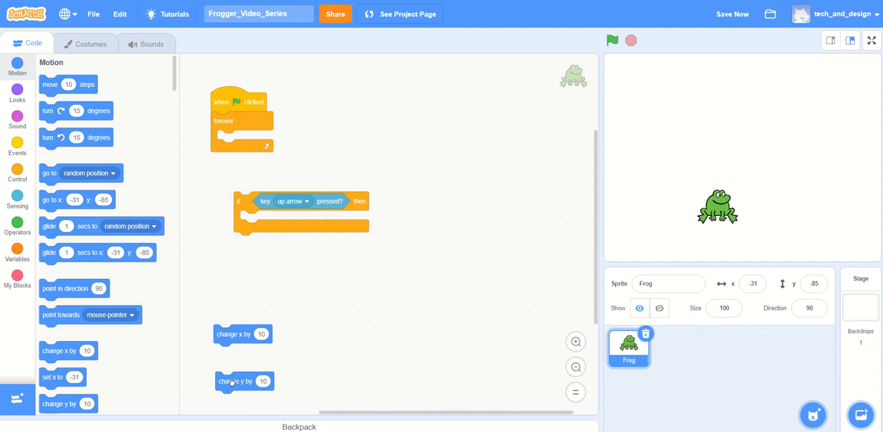
- Put change y by 10 inside the up-arrow if-then block
{"action": "left_click_drag", "start_coordinate": [241, 381], "coordinate": [276, 228]}
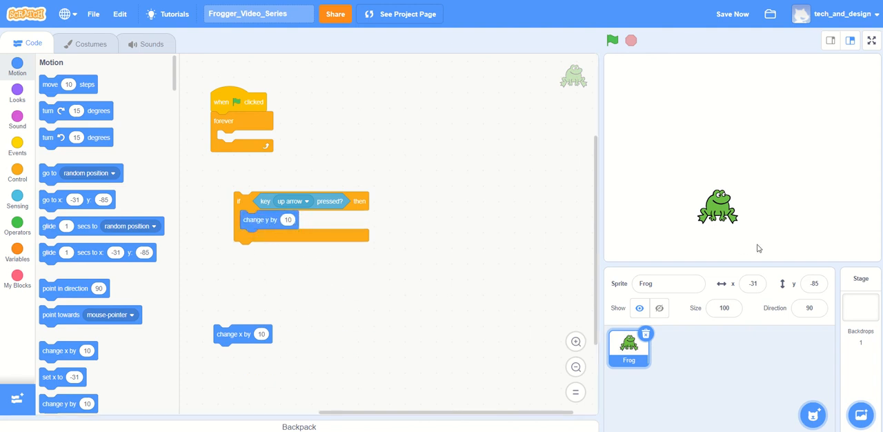
{"action": "mouse_move", "coordinate": [787, 288]}
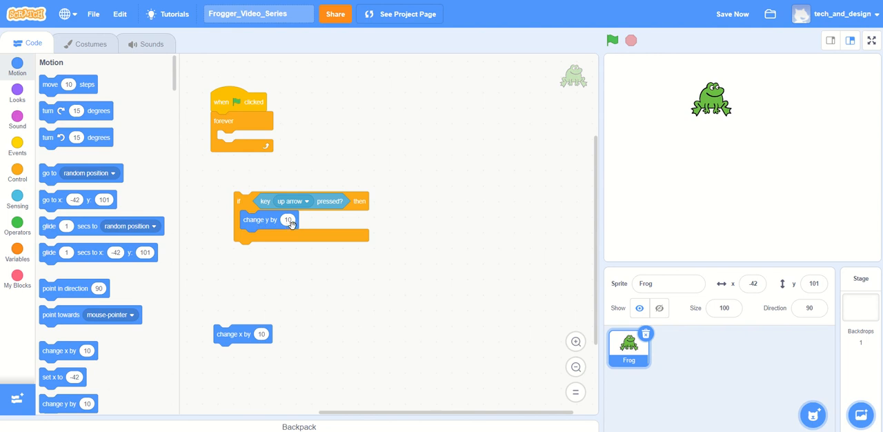
{"action": "mouse_move", "coordinate": [527, 122]}
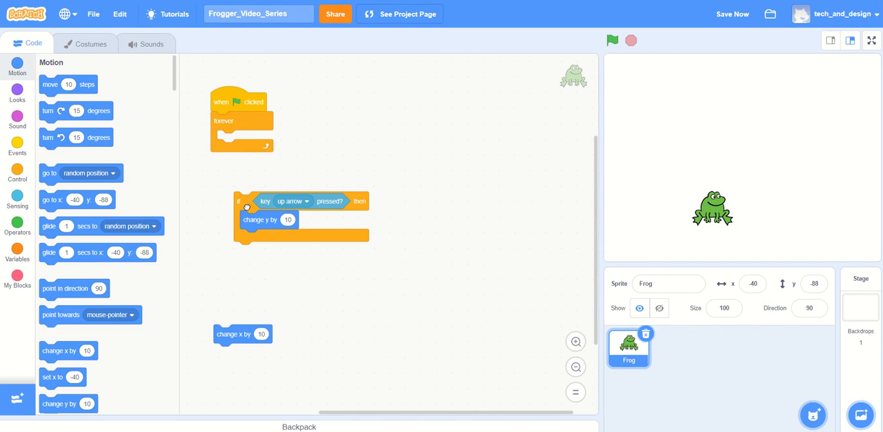
{"action": "mouse_move", "coordinate": [276, 202]}
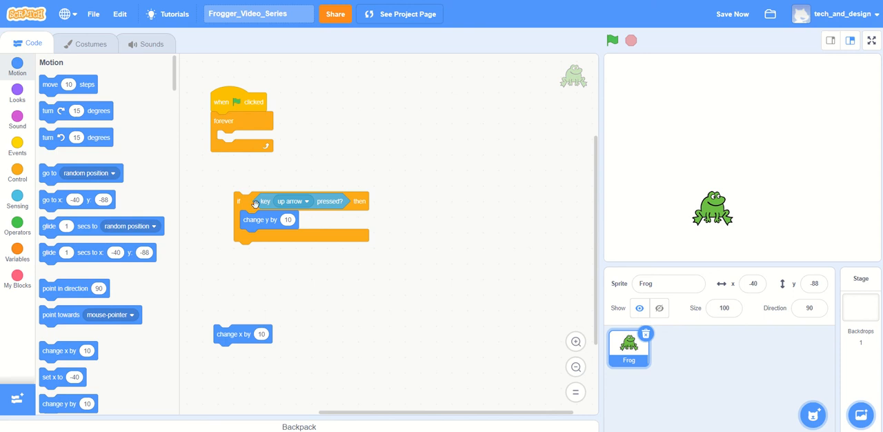
{"action": "mouse_move", "coordinate": [240, 202]}
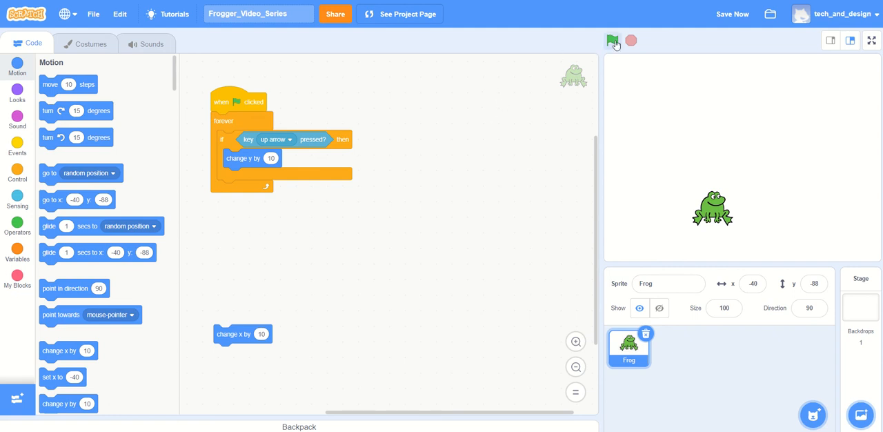
- Run the script with the green flag so the up arrow moves the Frog upward
{"action": "left_click", "coordinate": [613, 40]}
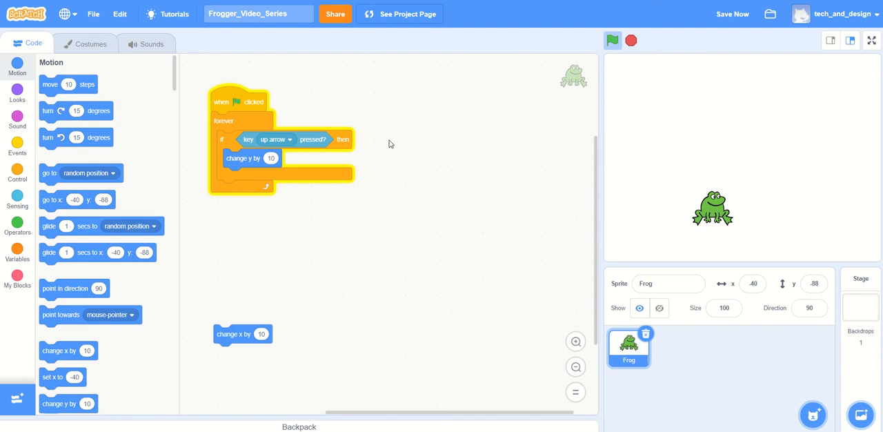
{"action": "mouse_move", "coordinate": [430, 153]}
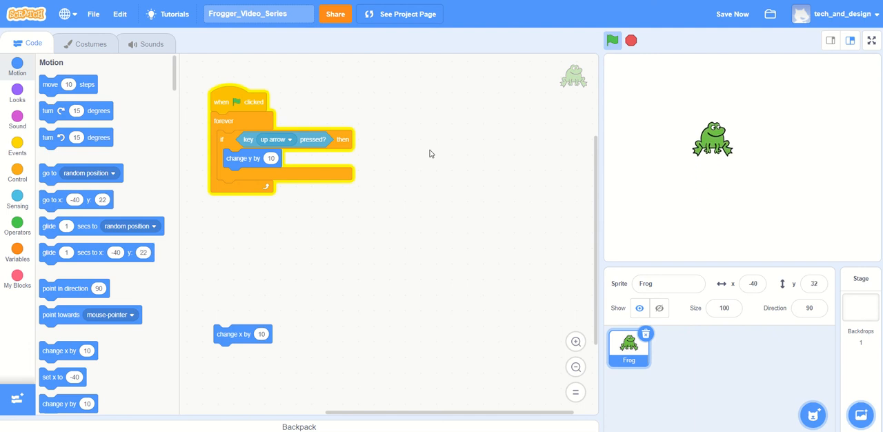
{"action": "left_click", "coordinate": [613, 40]}
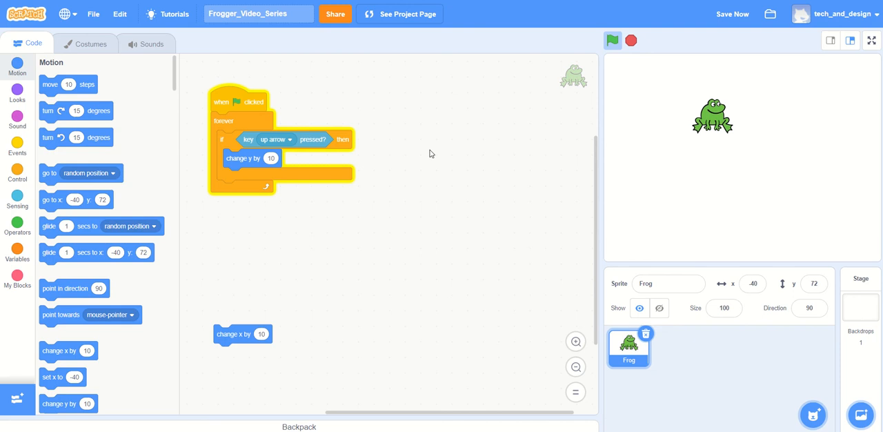
{"action": "mouse_move", "coordinate": [497, 112]}
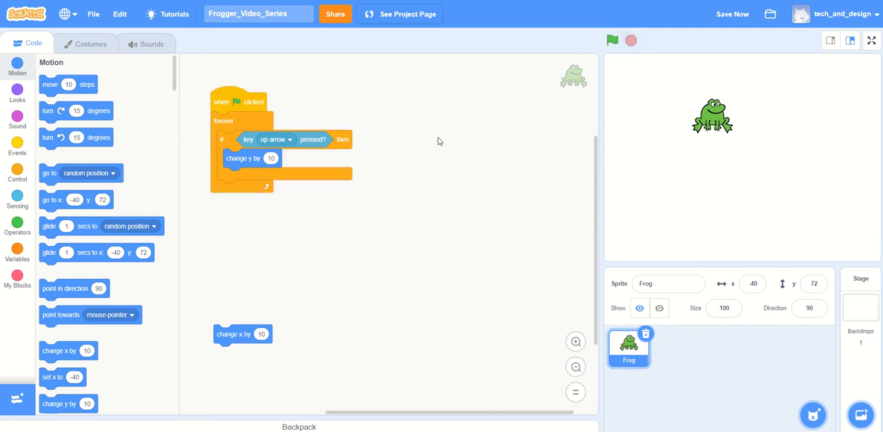
{"action": "mouse_move", "coordinate": [431, 146]}
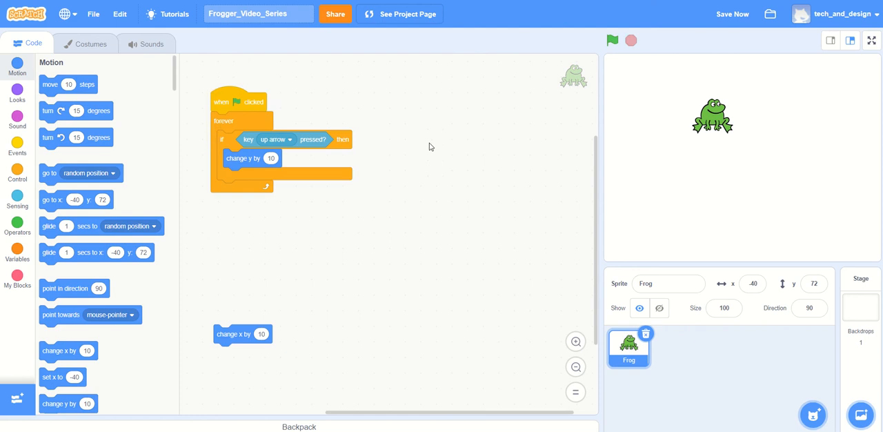